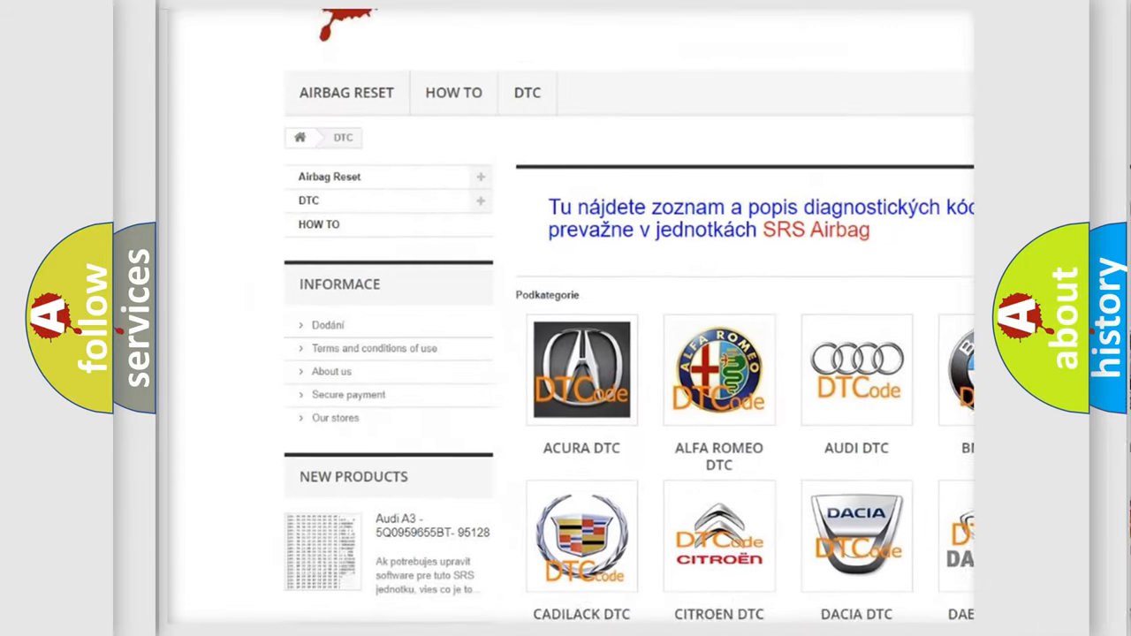
Scroll past the car-brand logo categories down to the long diagnostic trouble code listing
scroll("down", 3)
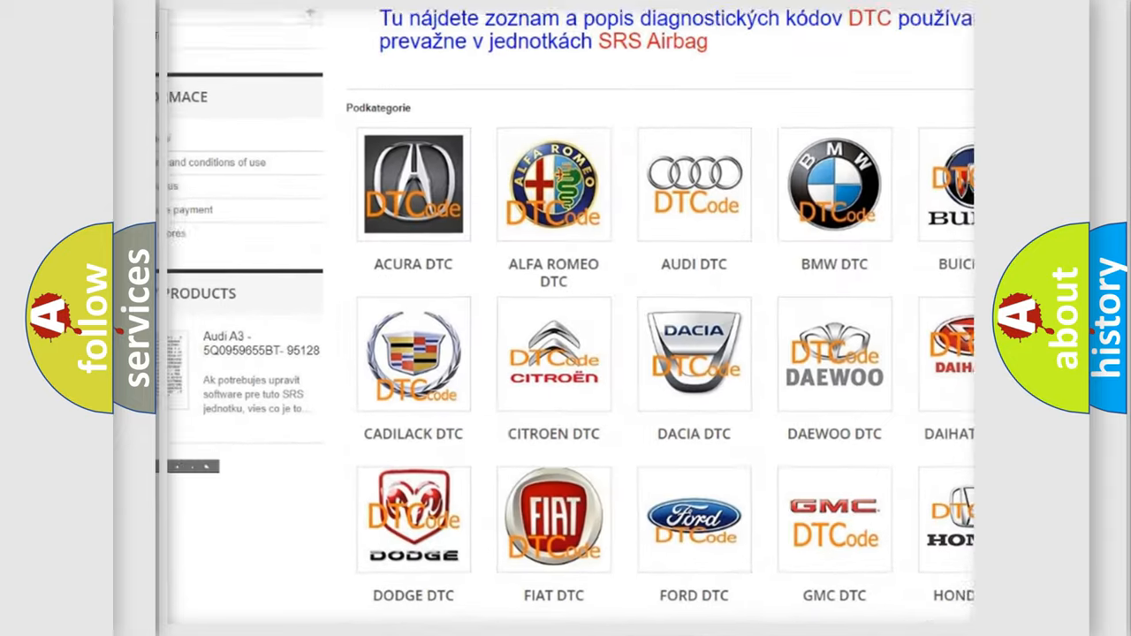
scroll("down", 3)
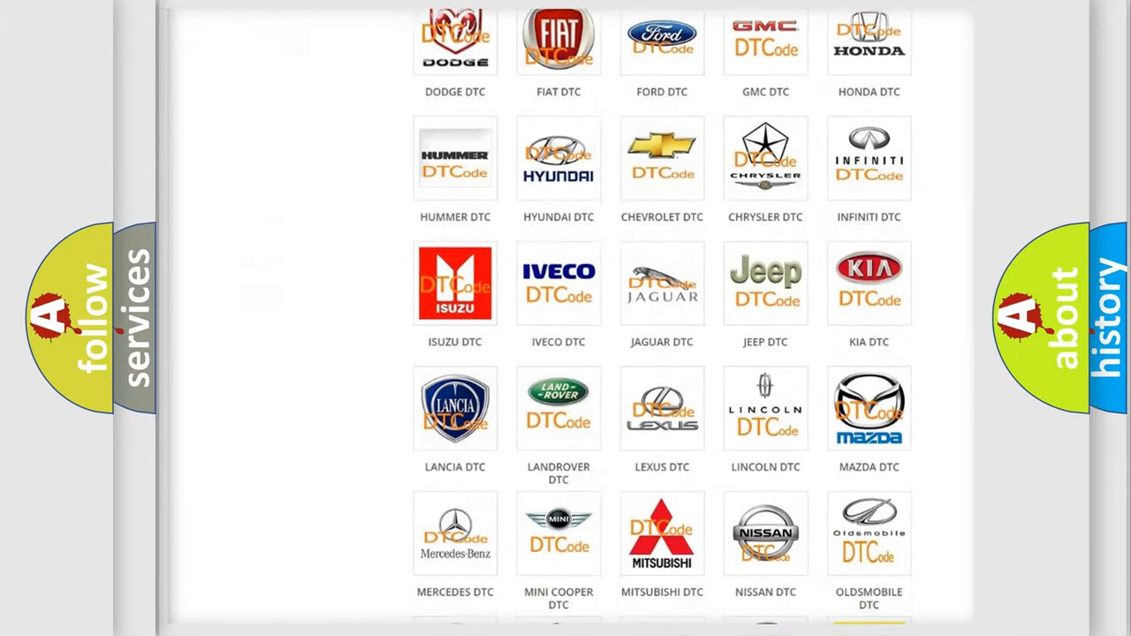
scroll("down", 3)
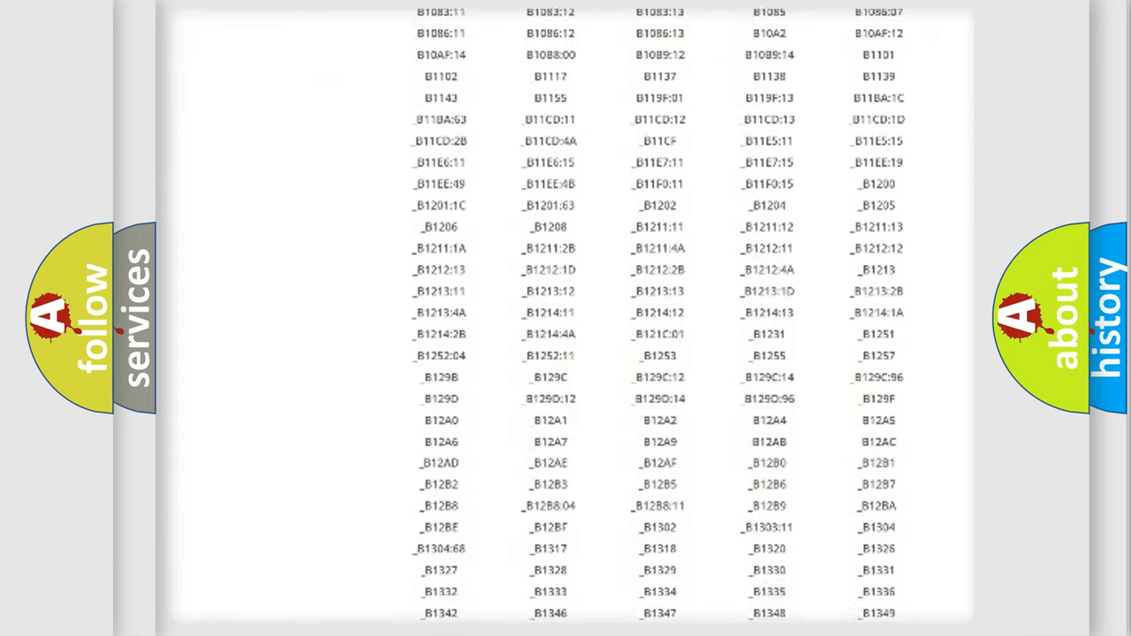
scroll("down", 3)
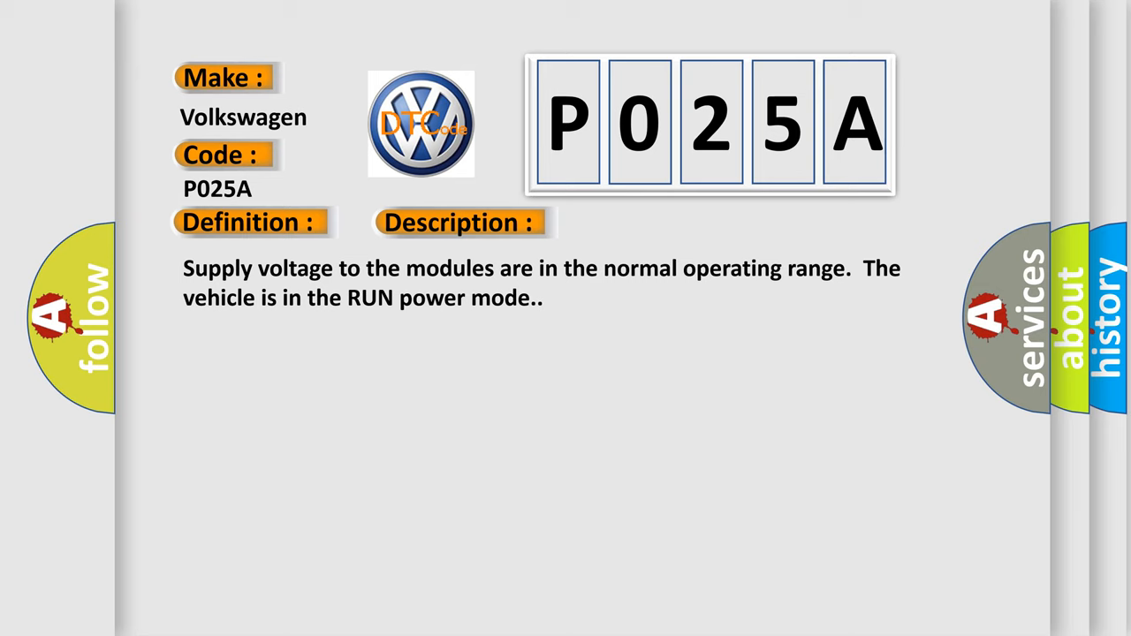
Advance the P025A card to show the Description and the Cause: DTC cannot be retrieved with current status
left_click(650, 223)
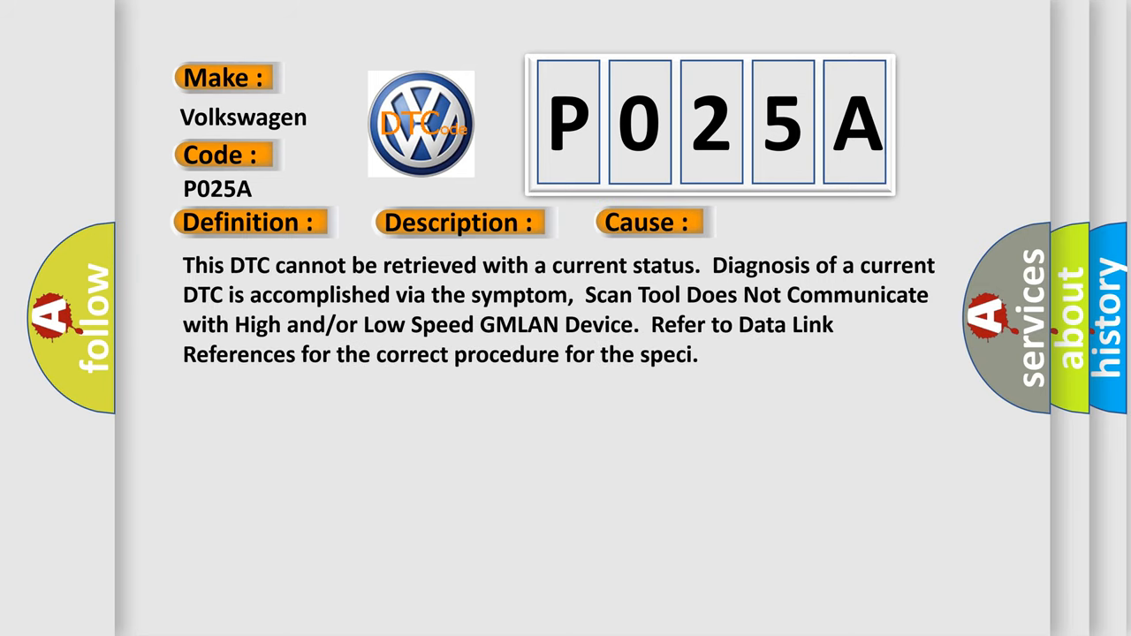